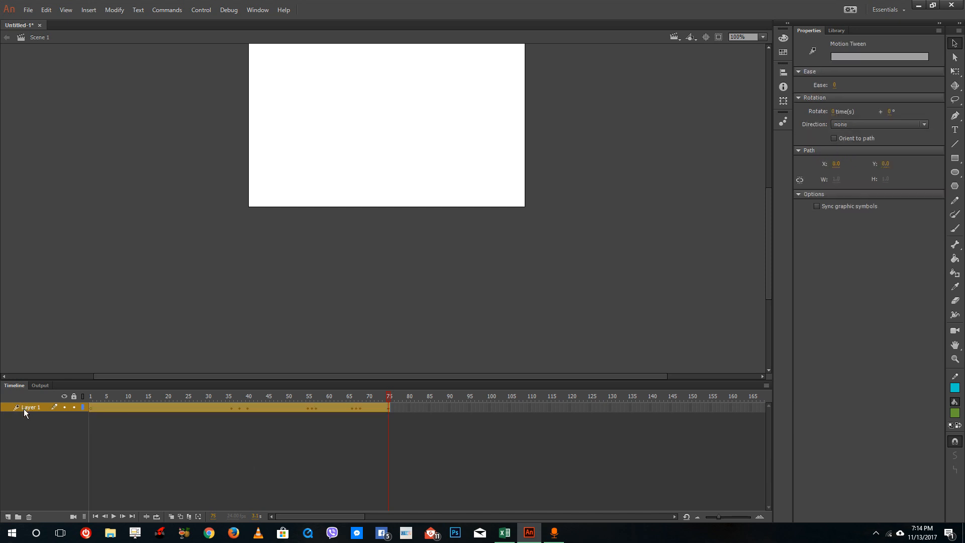
Step: Draw a green square on a new layer and convert it to movie clip Symbol 8
left_click(7, 517)
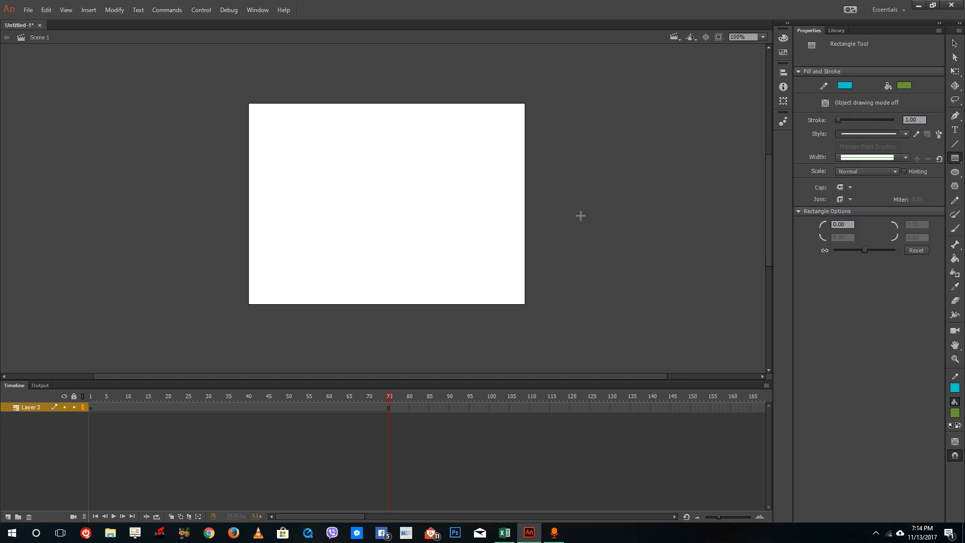
left_click_drag(273, 134, 315, 174)
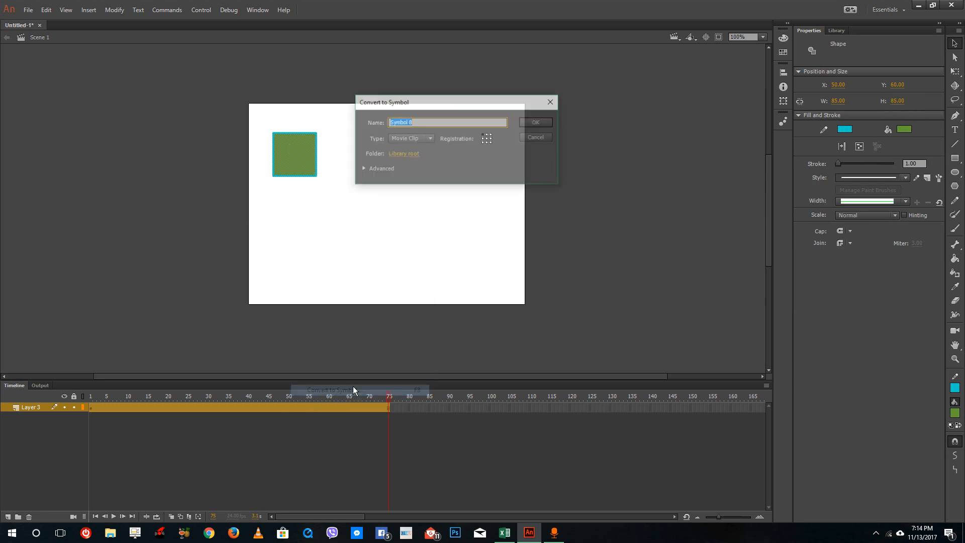
left_click(430, 138)
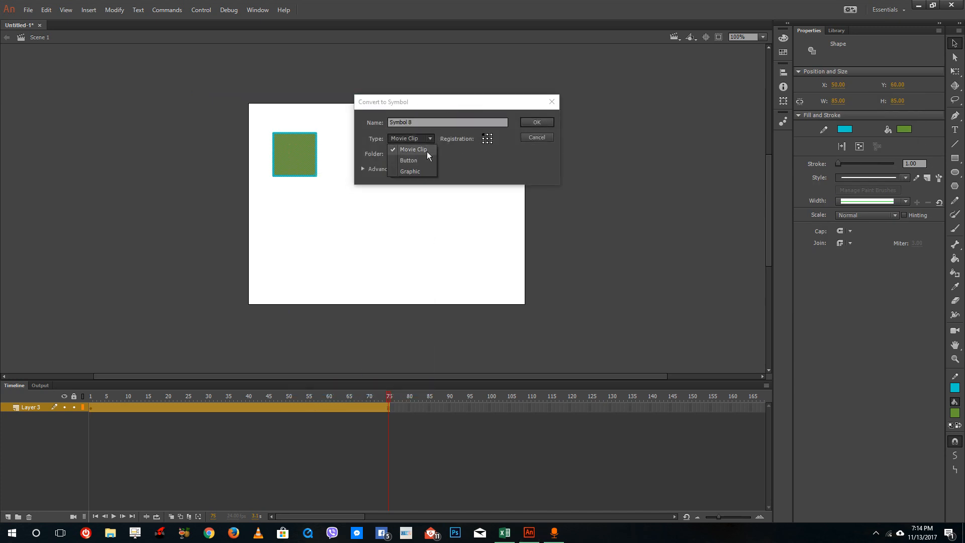
left_click(413, 149)
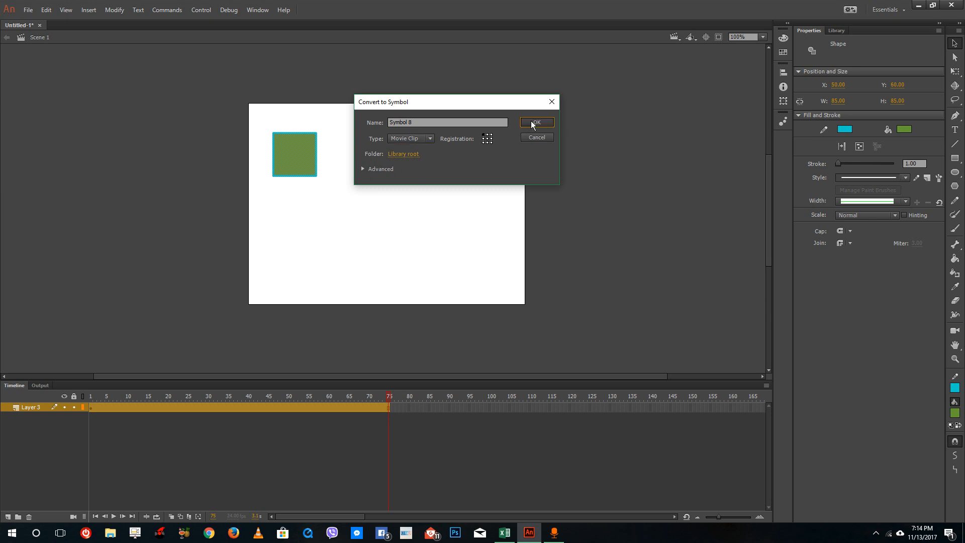
left_click(534, 121)
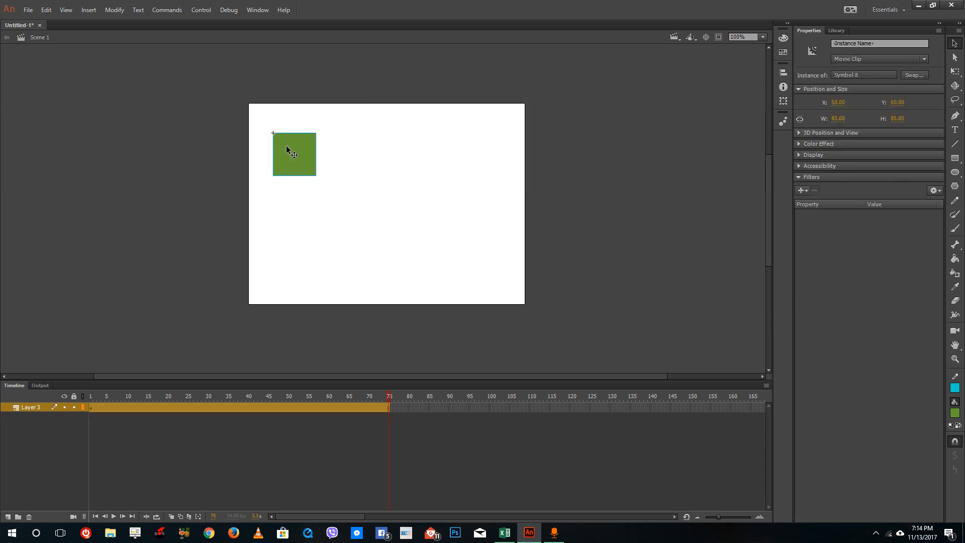
Step: Inside Symbol 8, convert the square shape into nested movie clip Symbol 9
double_click(294, 152)
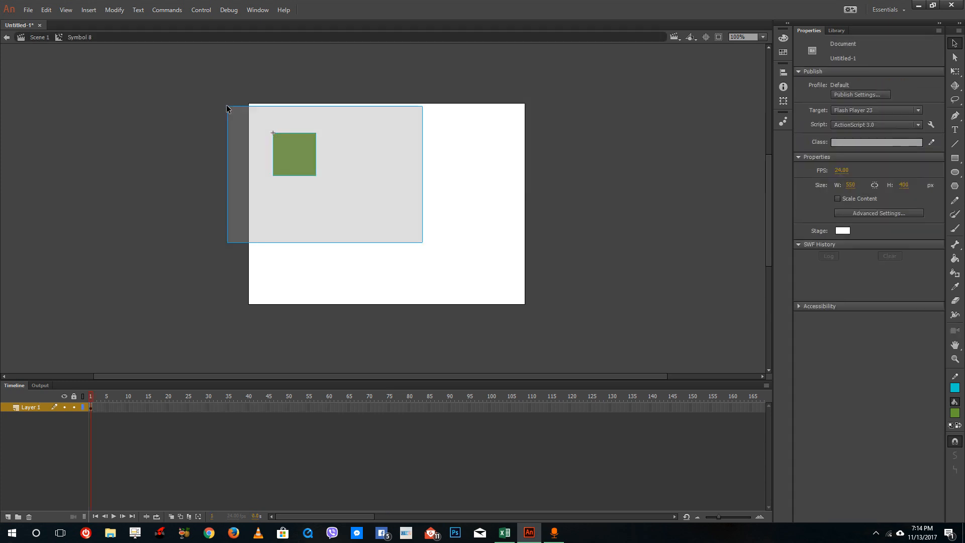
right_click(293, 154)
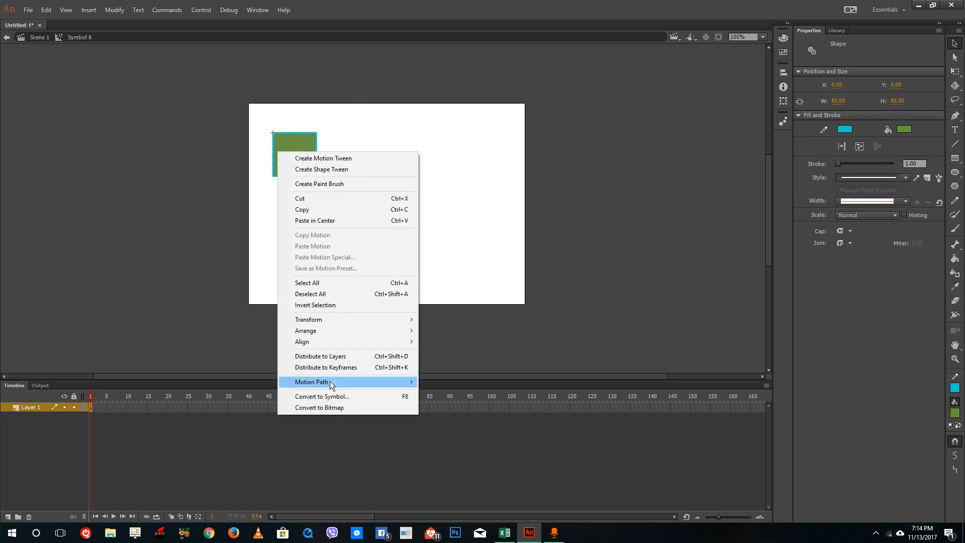
mouse_move(326, 396)
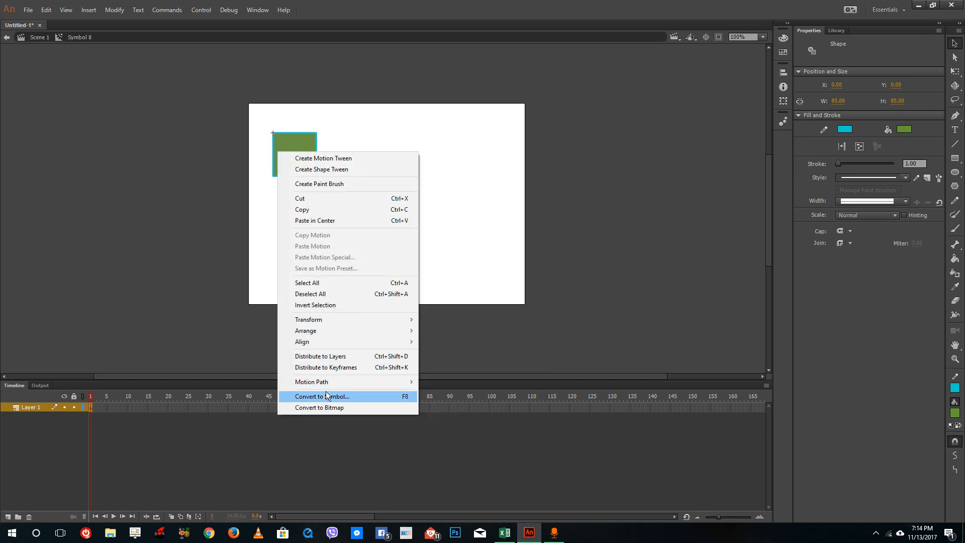
left_click(321, 396)
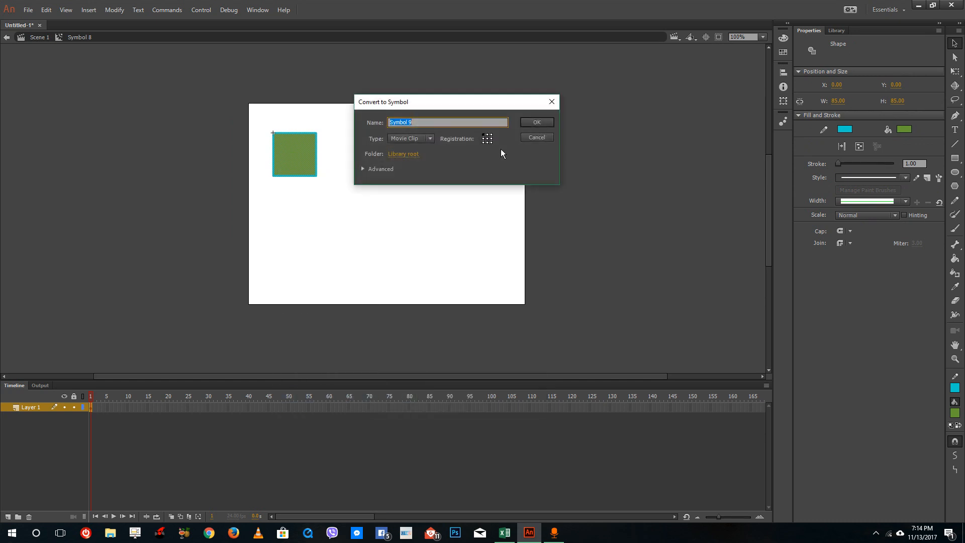
left_click(536, 138)
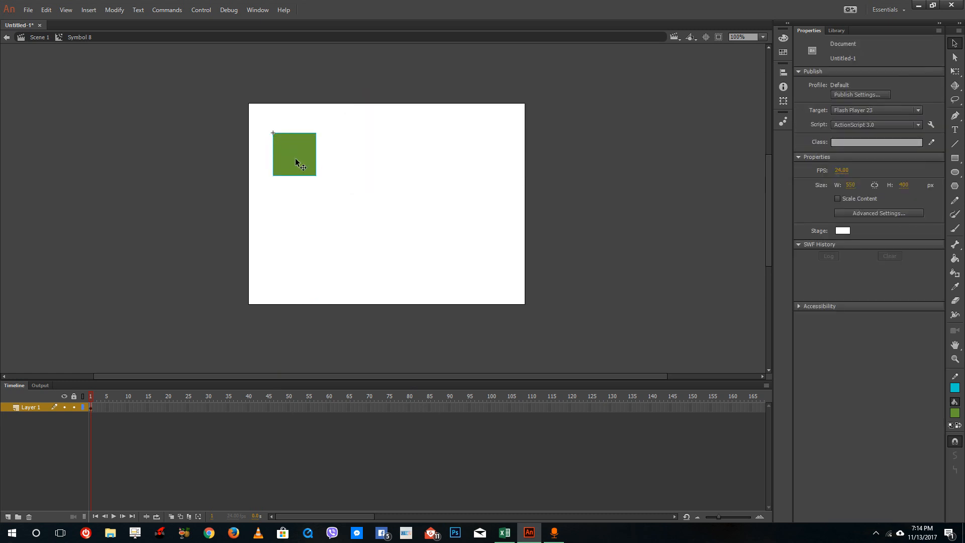
mouse_move(407, 243)
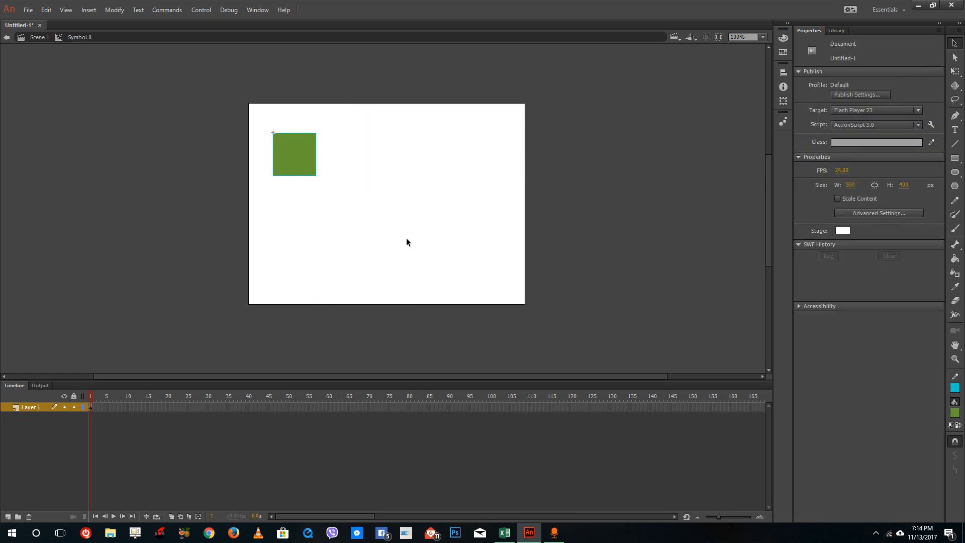
Step: Apply the bounce-in-3D motion preset to the Symbol 9 instance inside Symbol 8
left_click(294, 154)
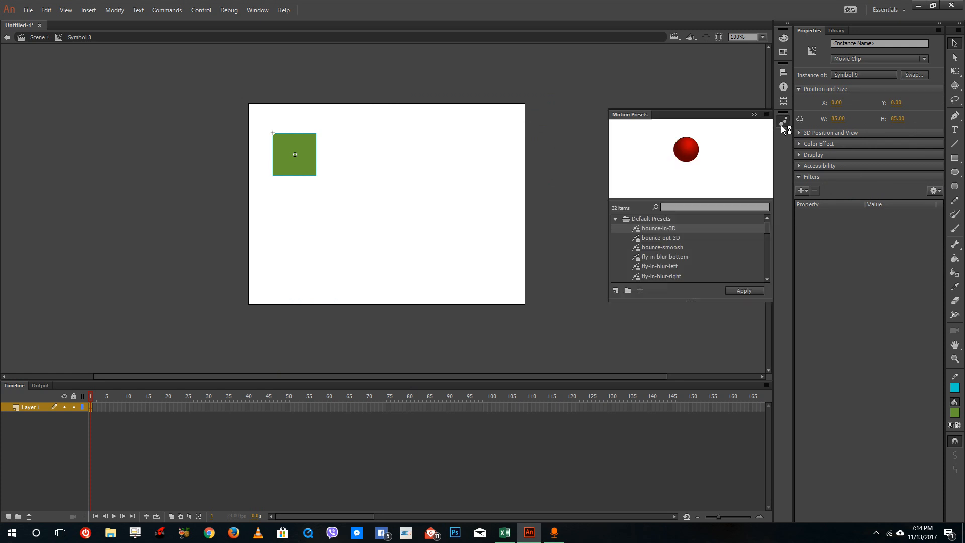
mouse_move(784, 121)
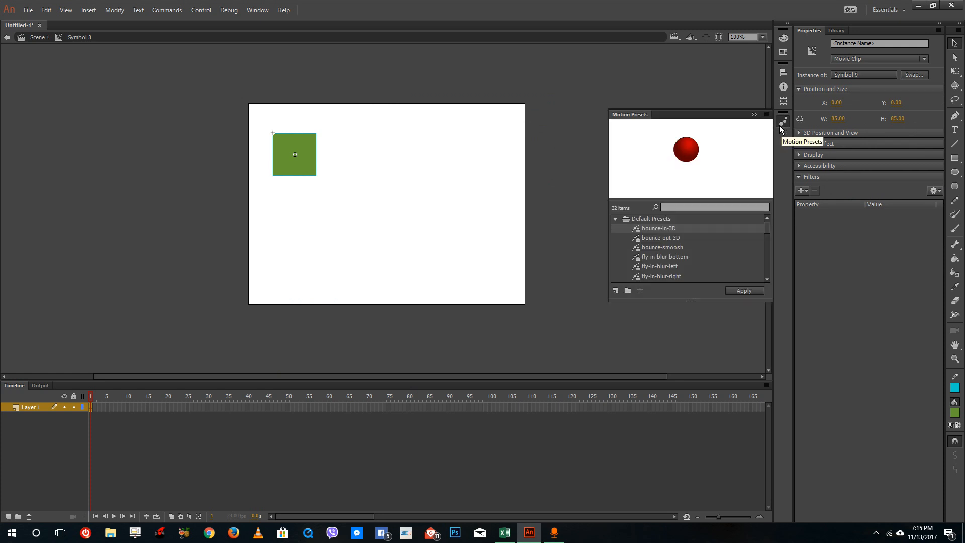
left_click(257, 10)
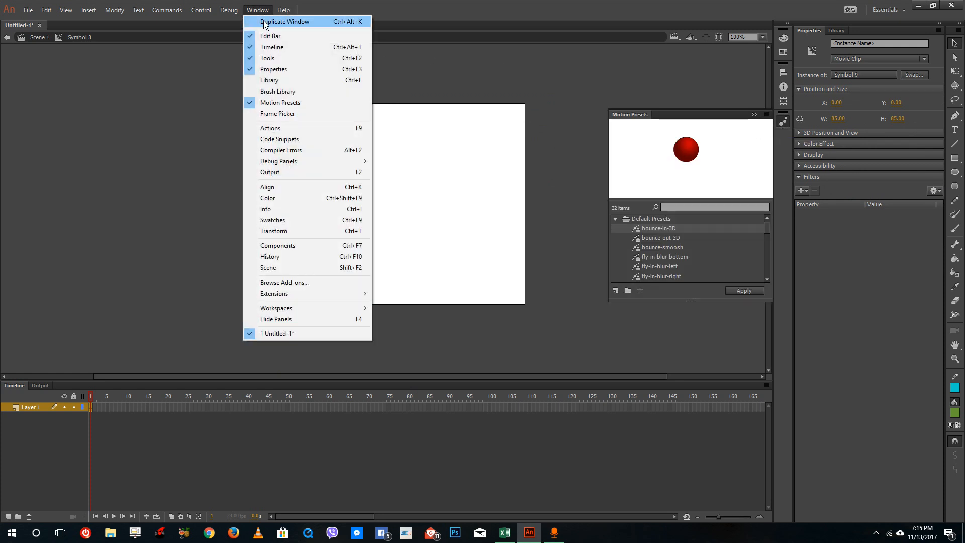
mouse_move(313, 150)
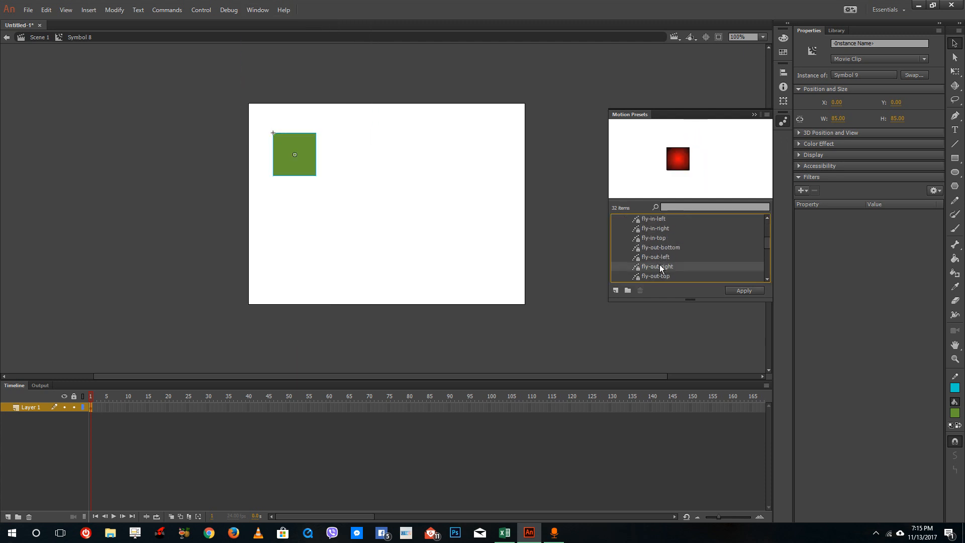
scroll("up", 3)
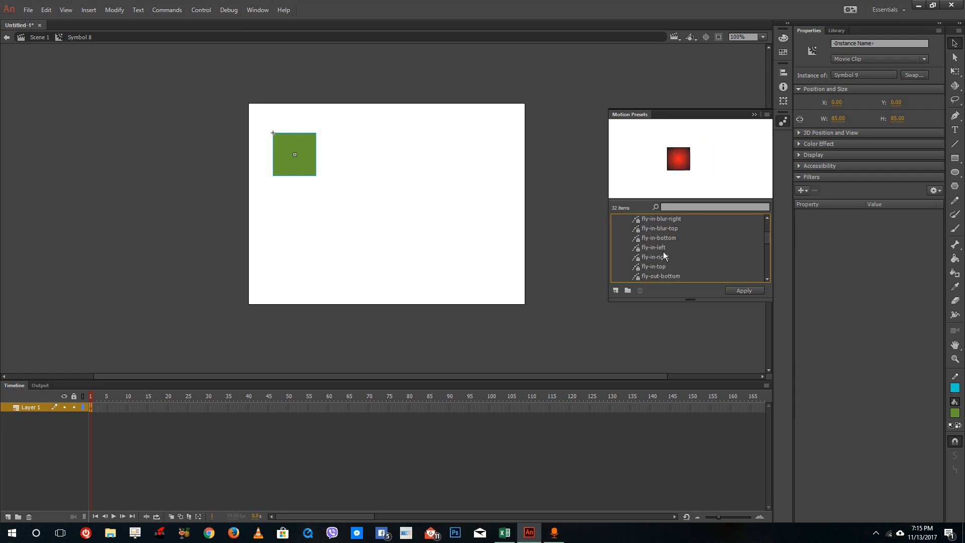
scroll("up", 3)
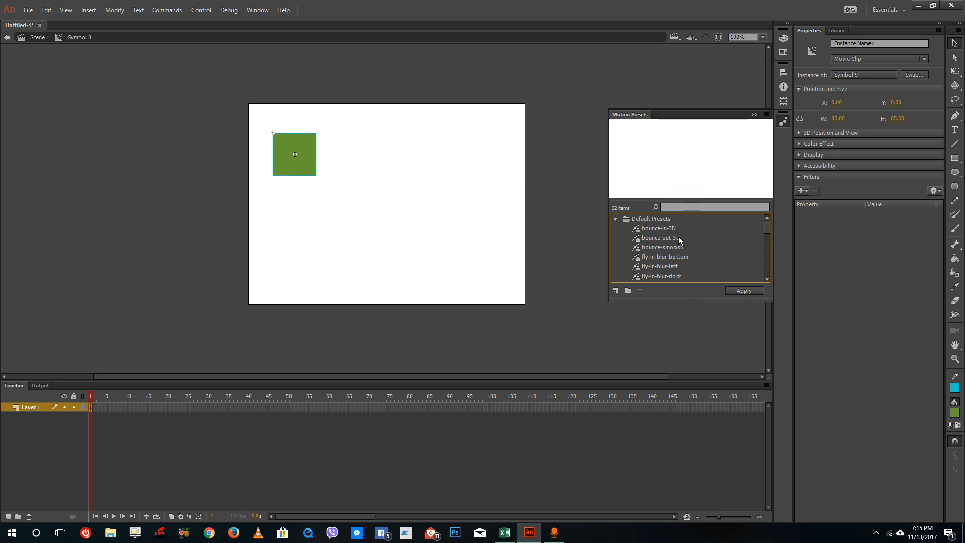
left_click(657, 228)
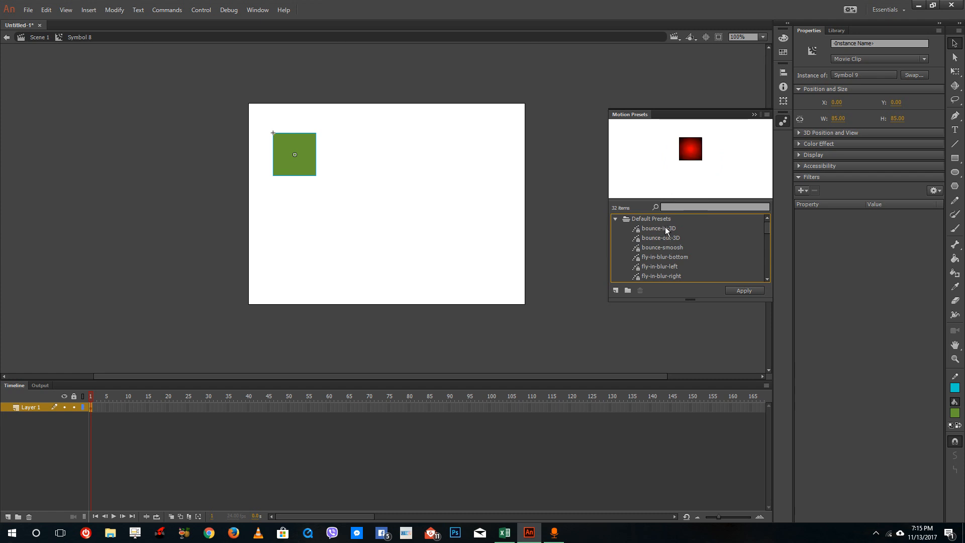
left_click(744, 289)
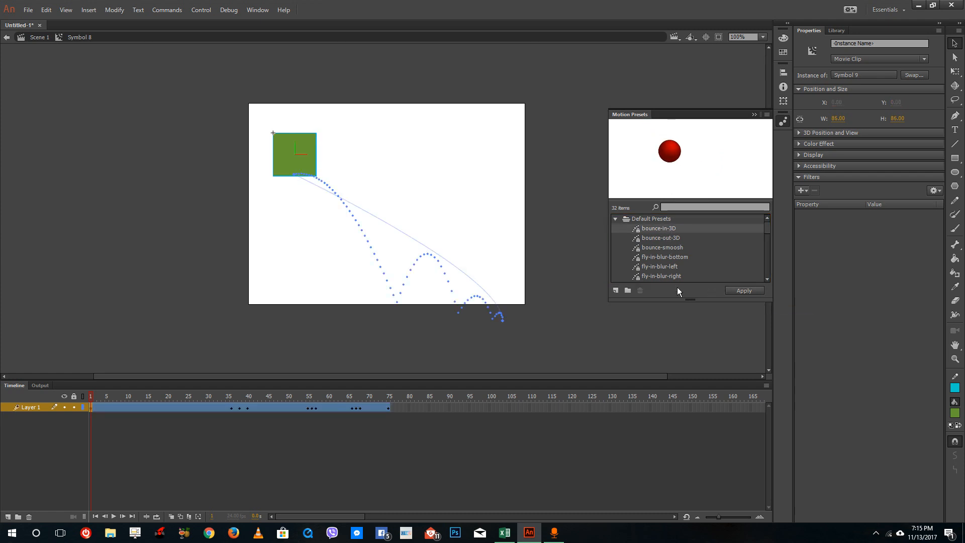
mouse_move(523, 131)
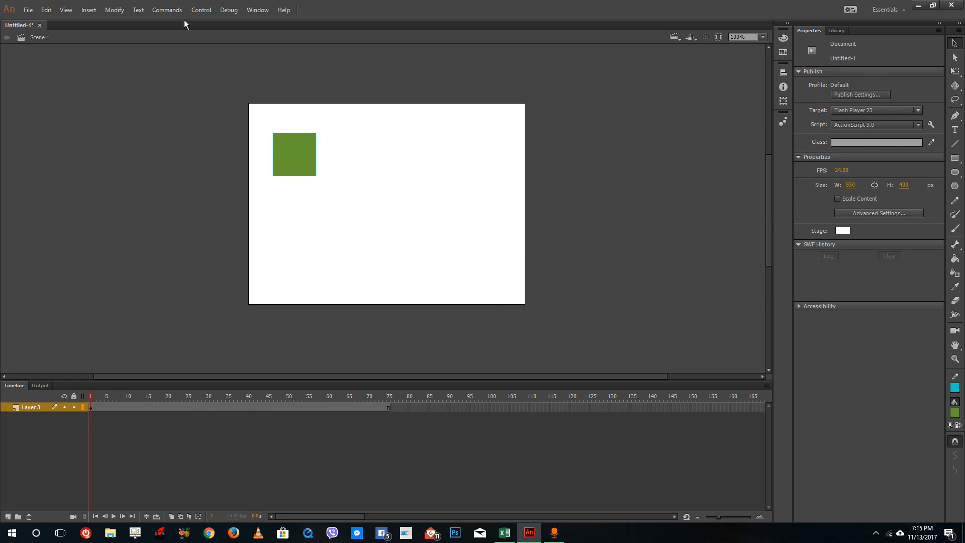
Step: Run Test Movie from Scene 1, watch the SWF preview, then close it
left_click(228, 10)
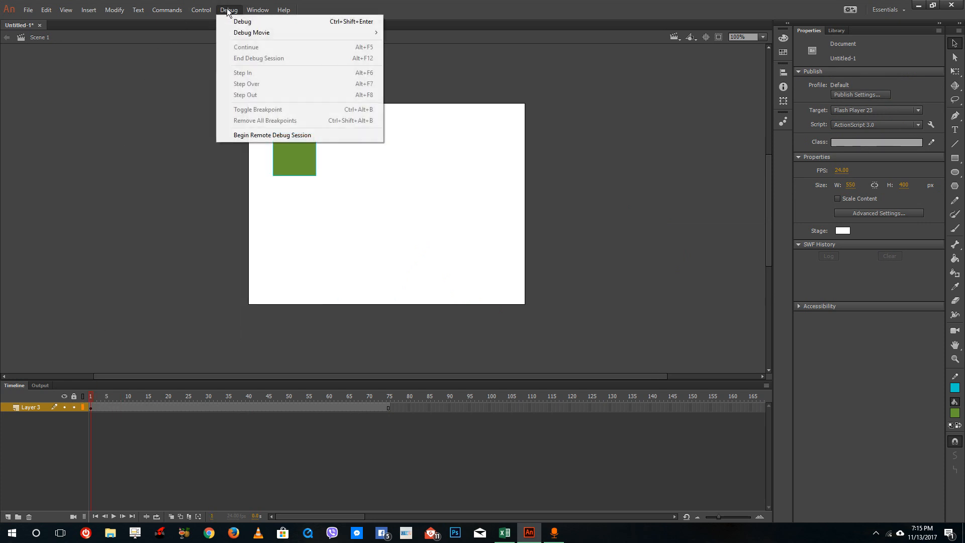
left_click(201, 10)
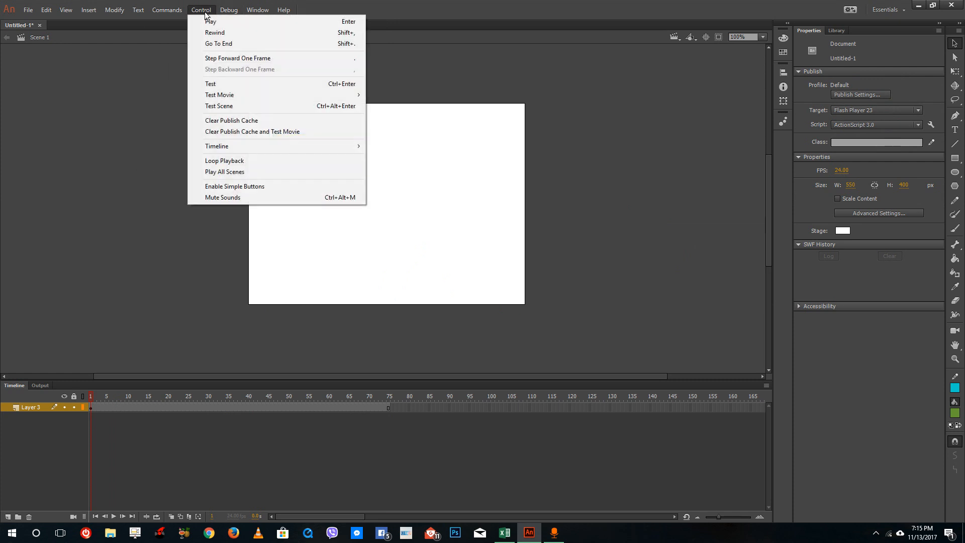
mouse_move(219, 95)
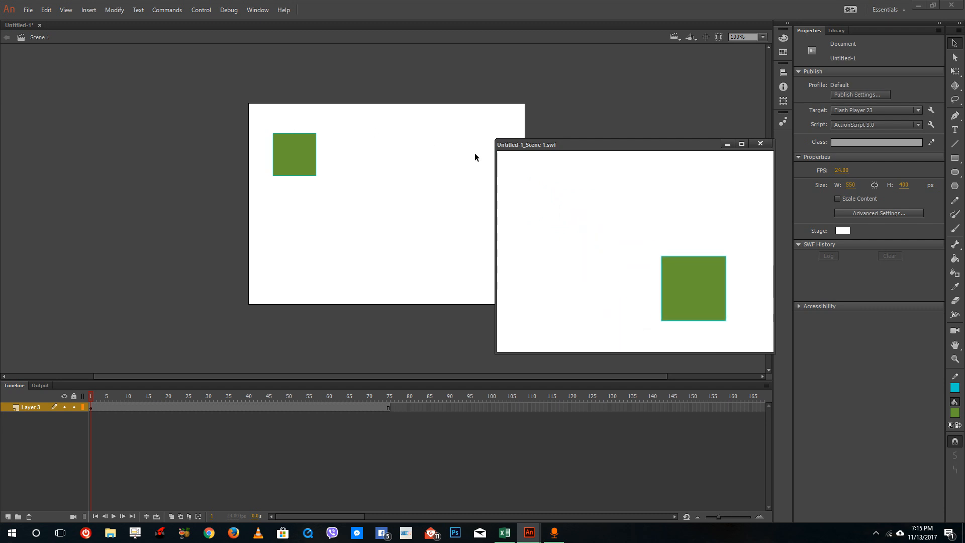
left_click(760, 144)
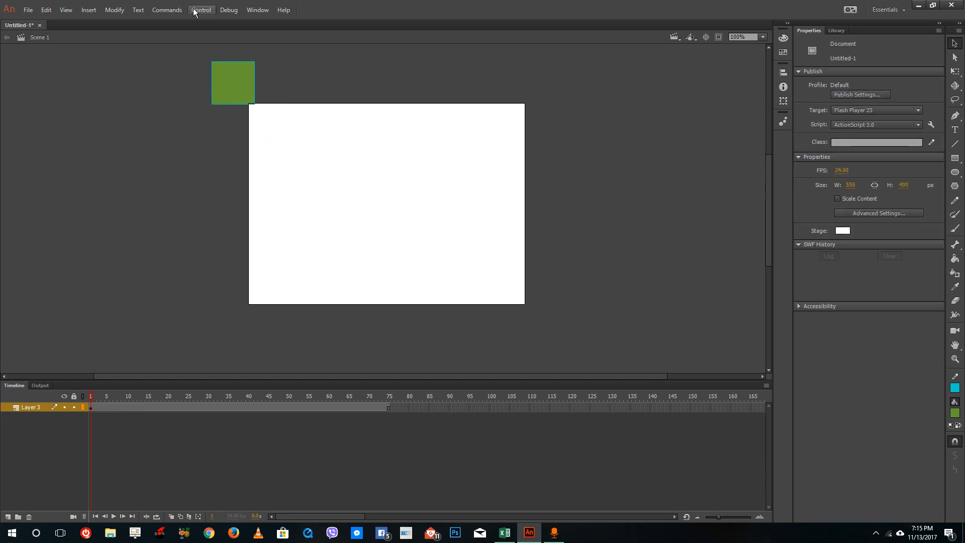
Step: Run Test Scene, then move the Symbol 8 instance to the stage's top-left corner (X 0.5, Y 0.5)
left_click(201, 10)
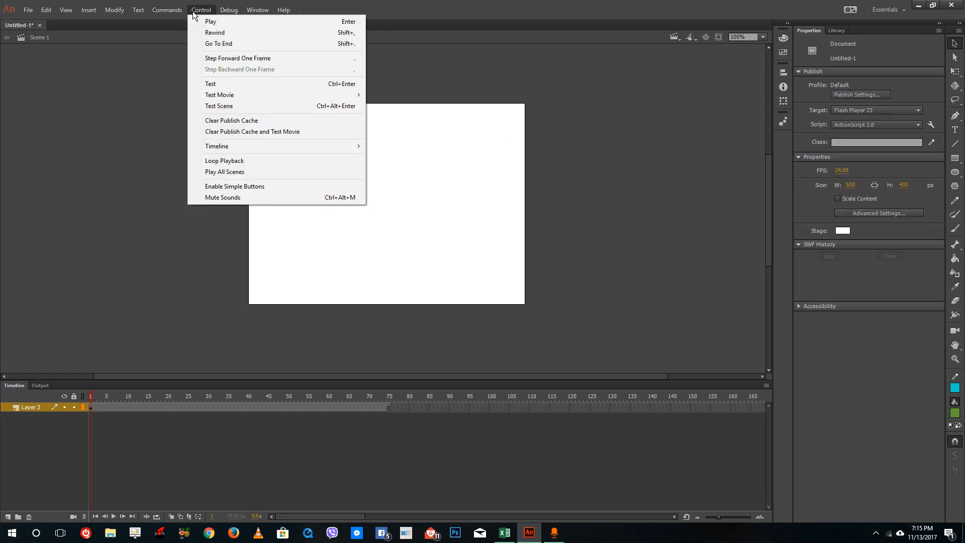
left_click(219, 106)
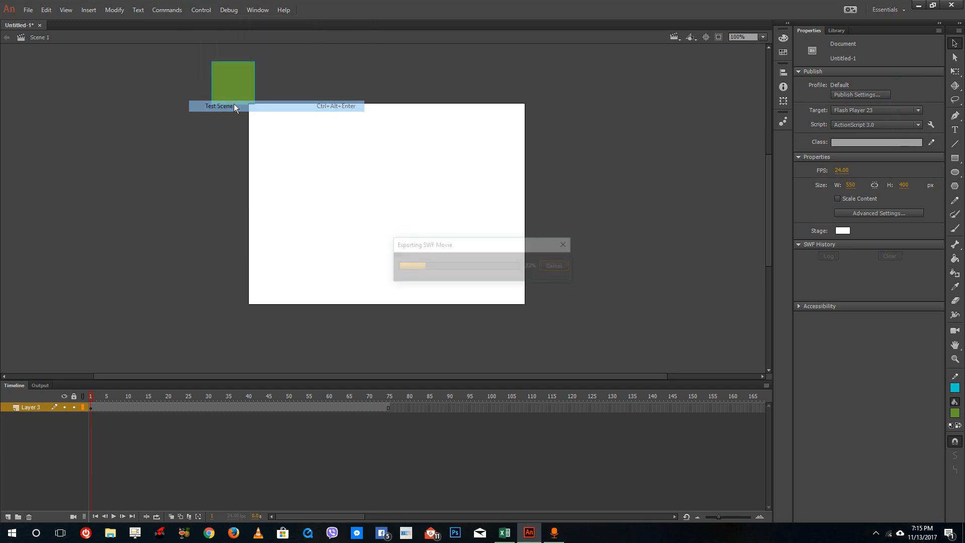
left_click(219, 105)
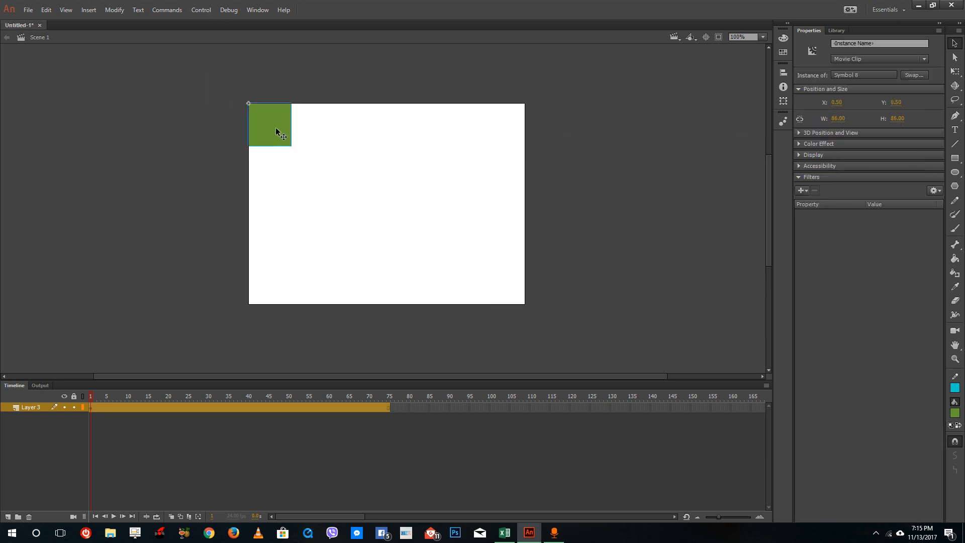
double_click(270, 125)
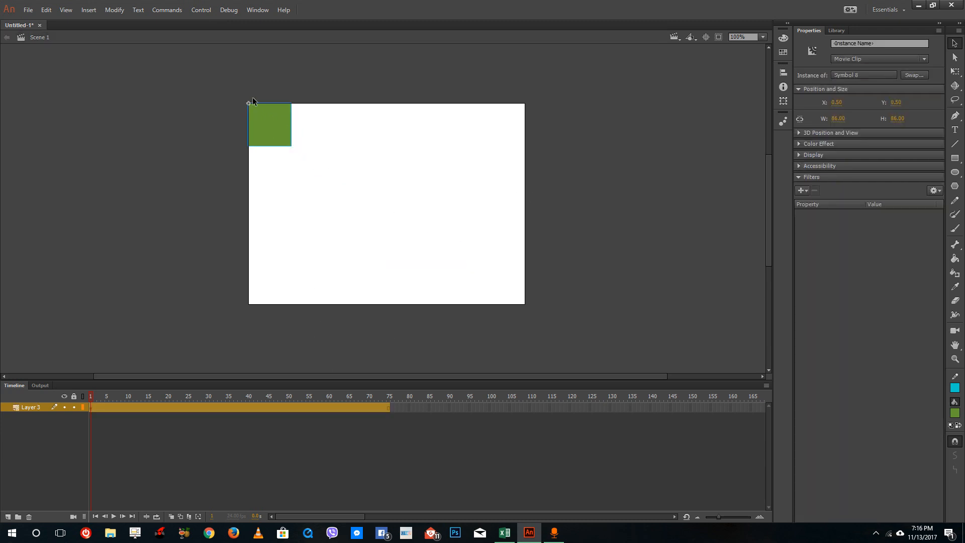
mouse_move(167, 10)
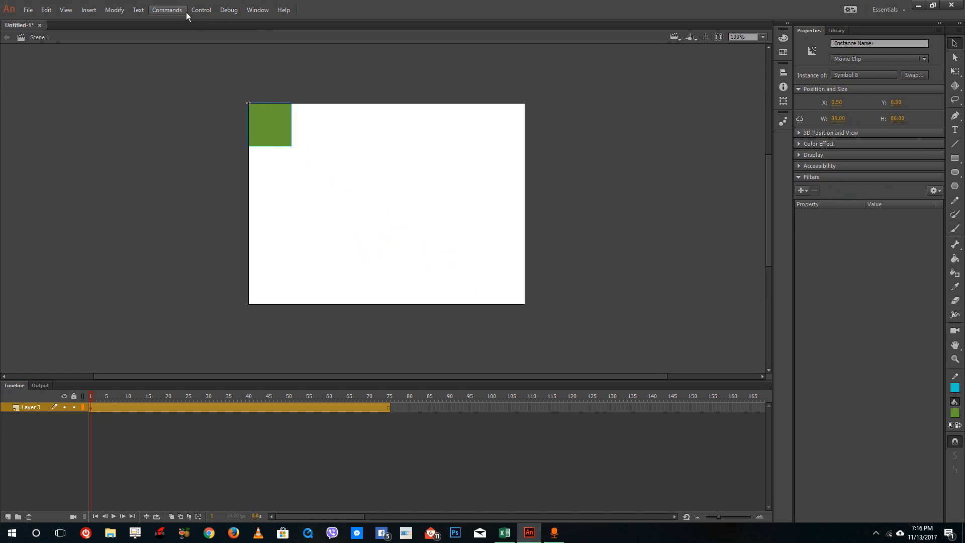
left_click(201, 10)
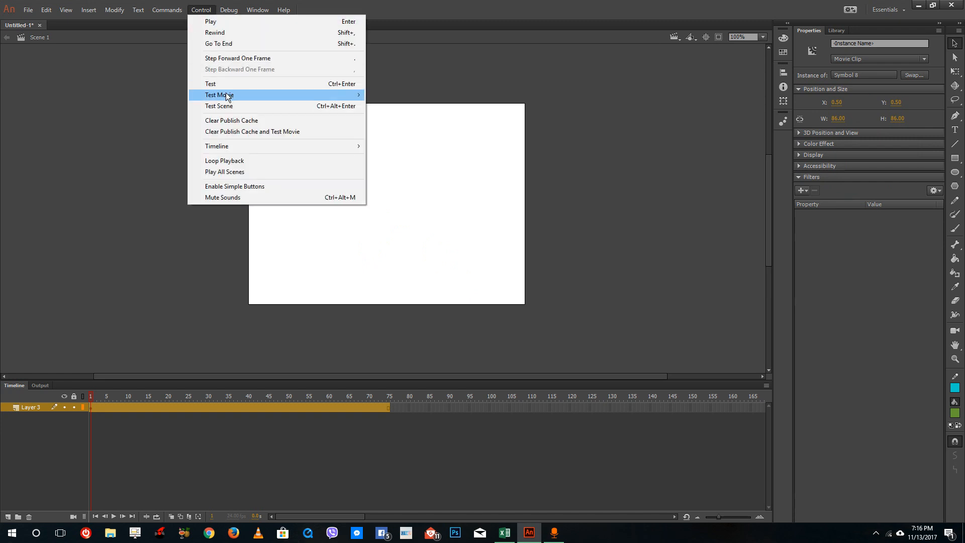
left_click(219, 95)
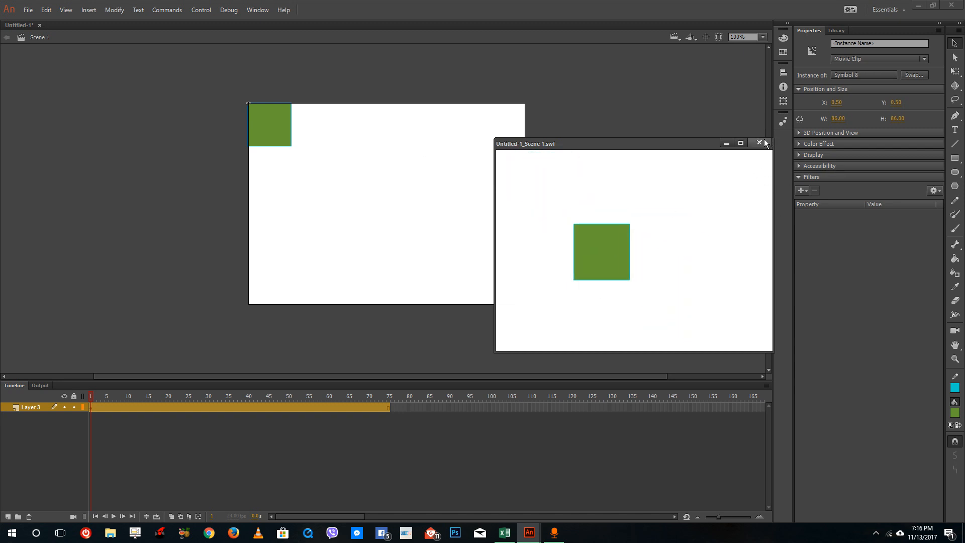
left_click(759, 144)
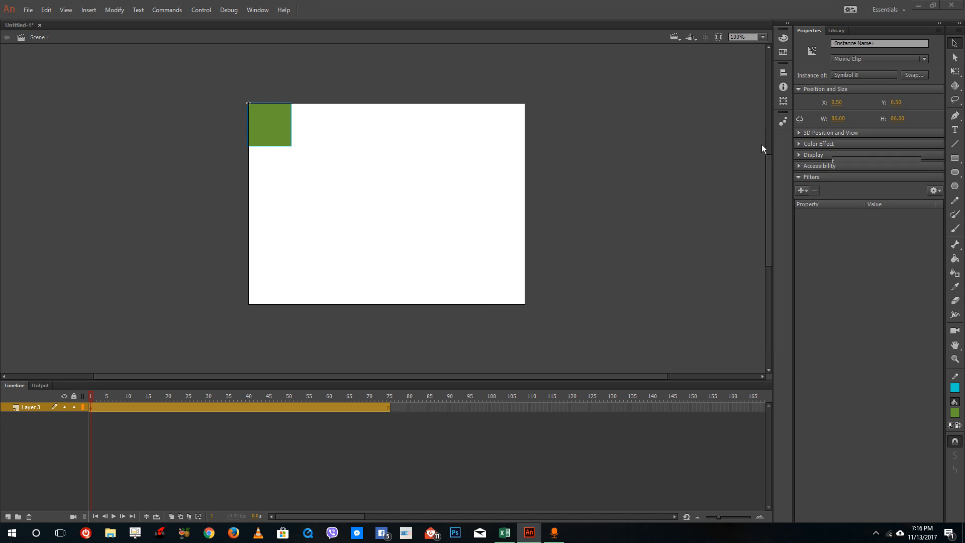